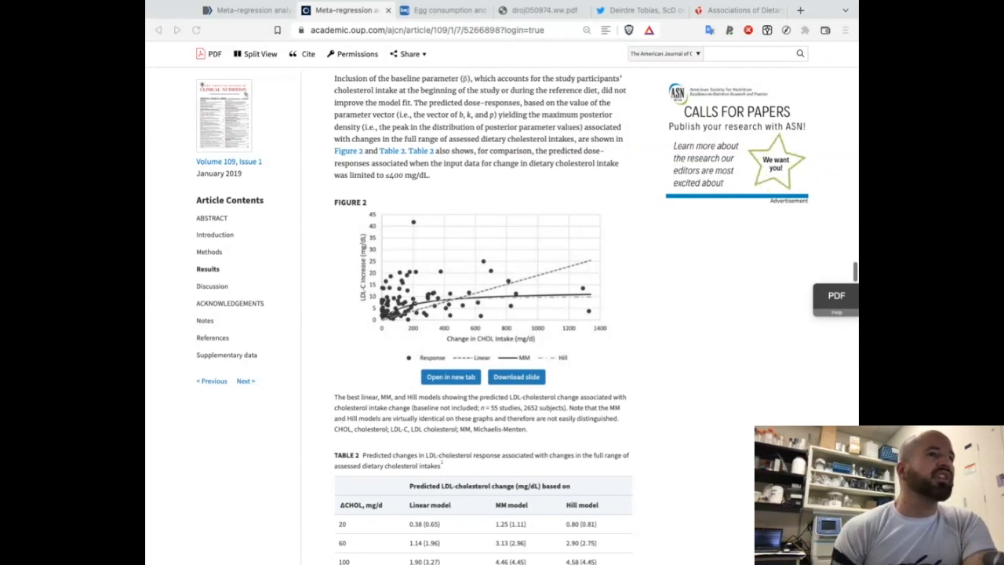
pyautogui.moveTo(545, 332)
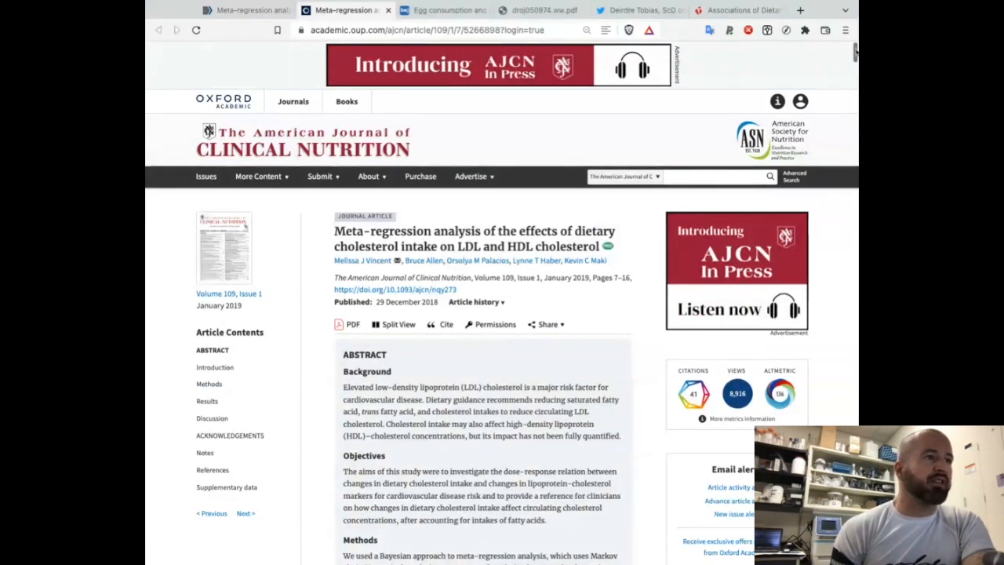
# - Show the BMJ 'Egg consumption and risk of cardiovascular disease' article with its authors and linked editorial
pyautogui.scroll(-3)
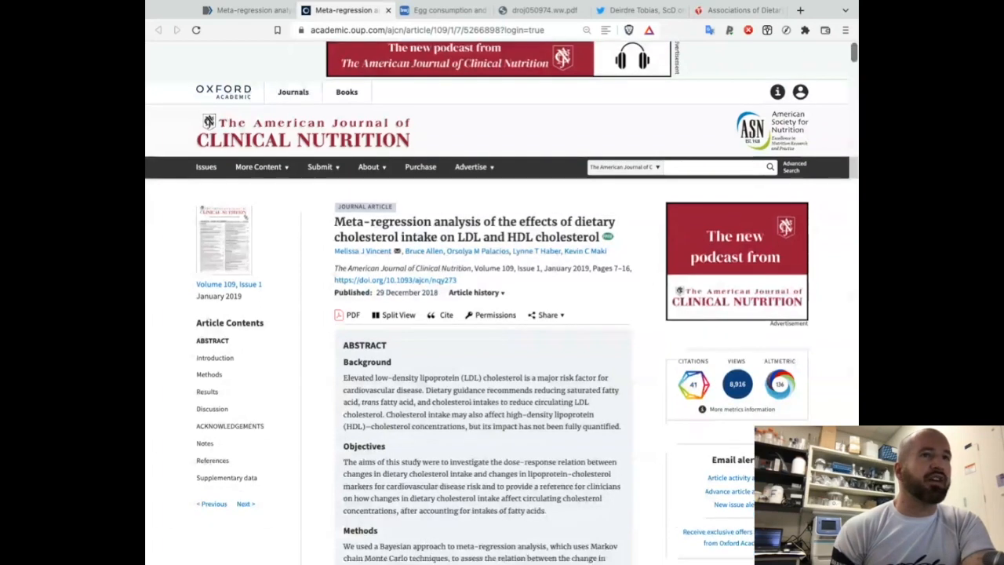
pyautogui.scroll(-3)
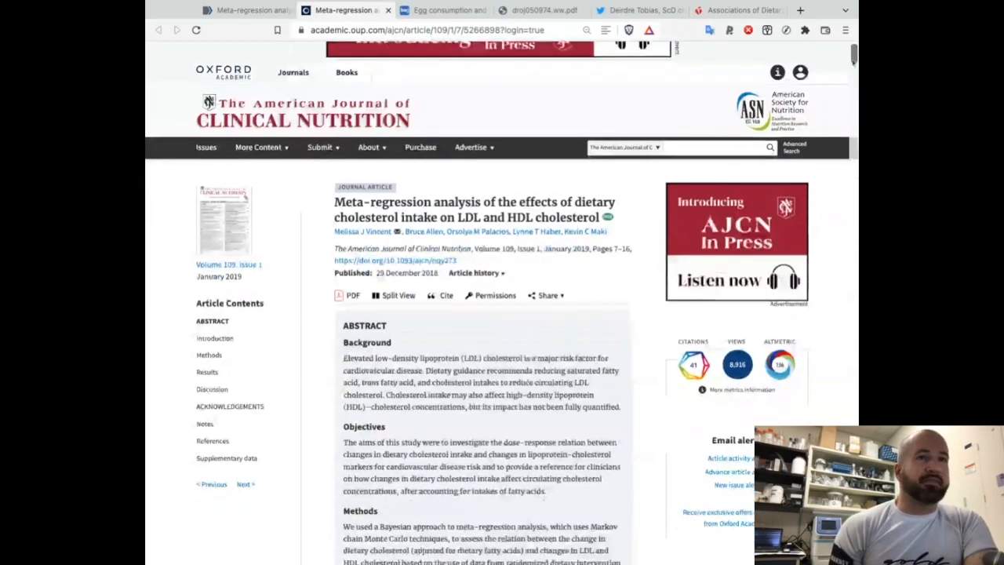
pyautogui.scroll(-3)
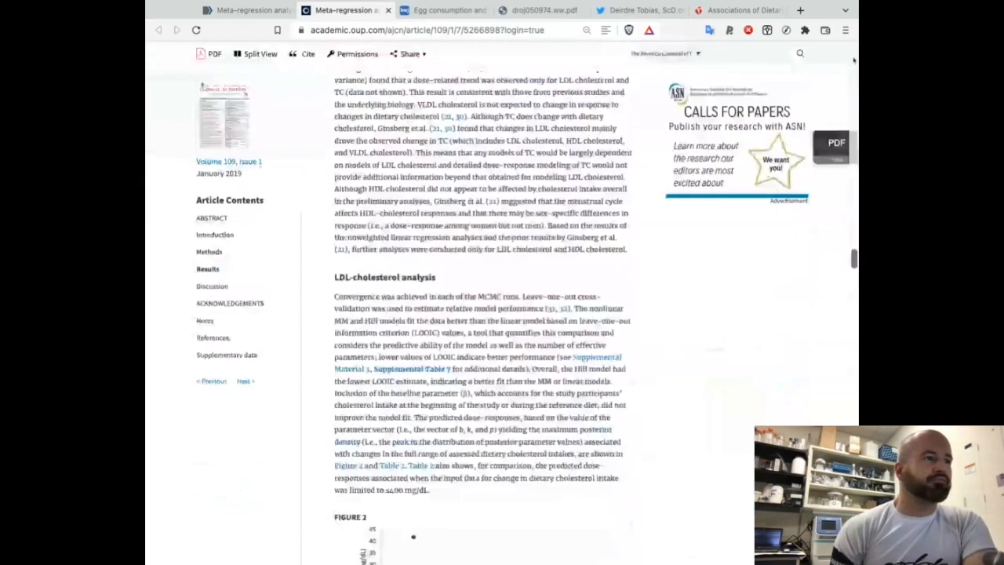
pyautogui.scroll(-3)
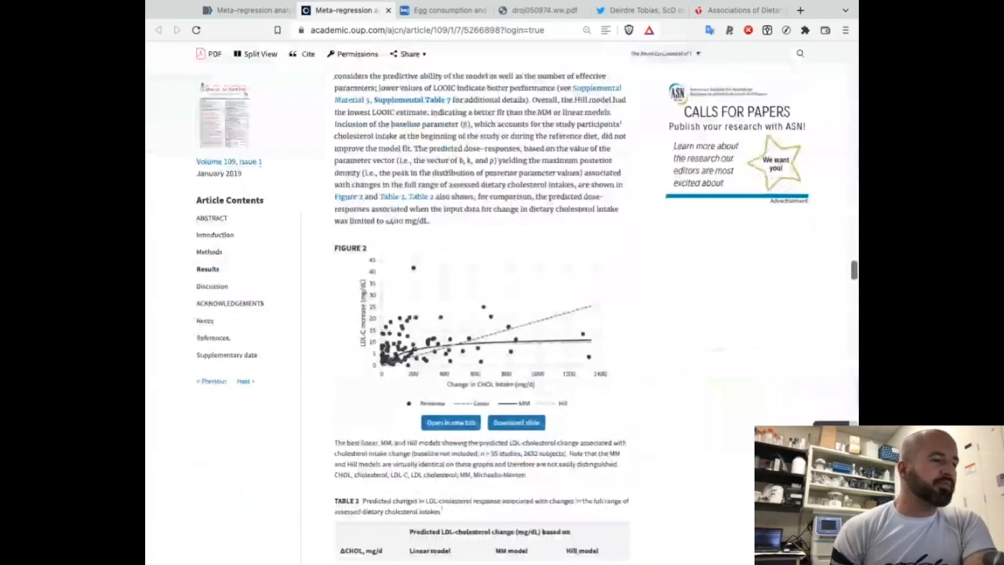
pyautogui.scroll(-3)
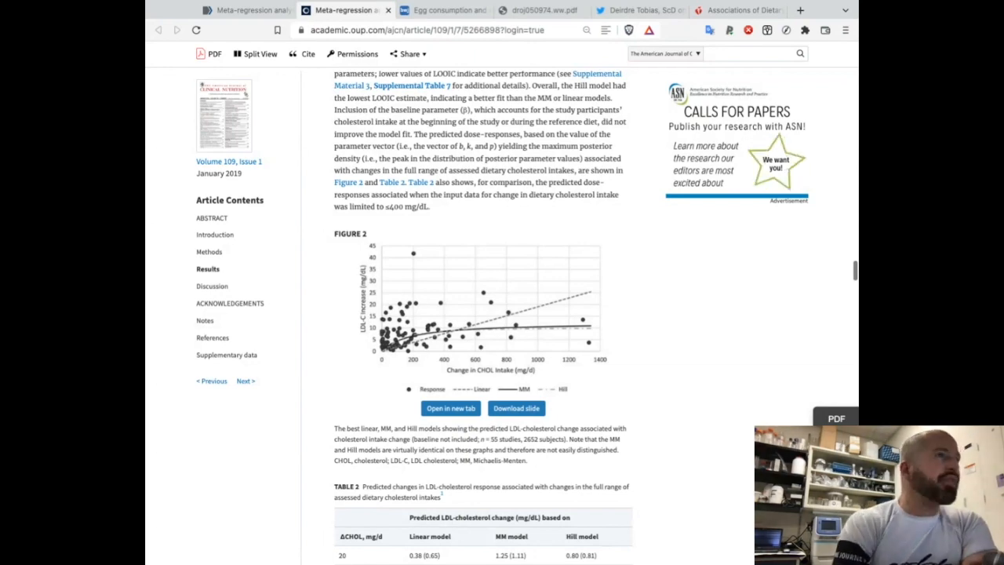
pyautogui.moveTo(517, 71)
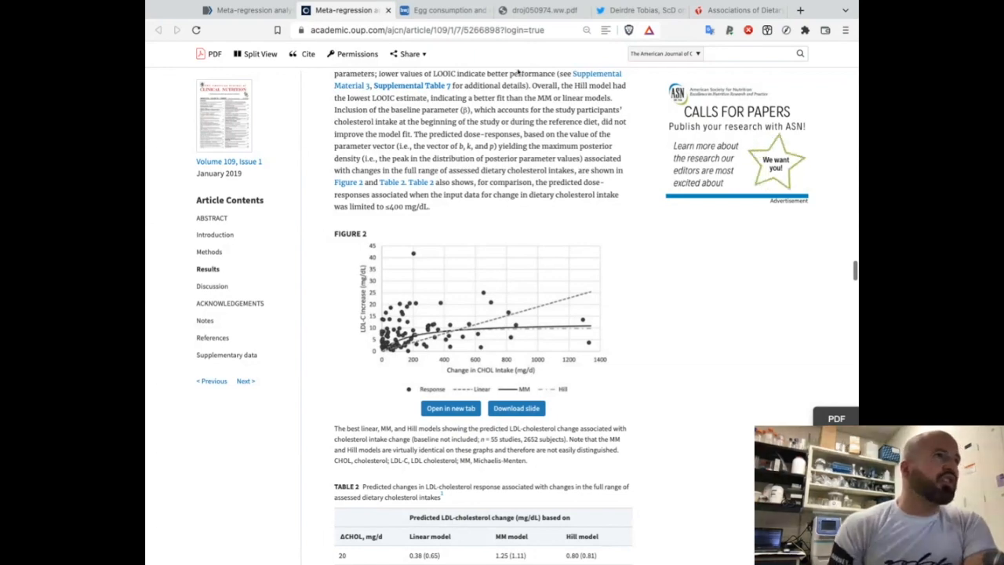
pyautogui.click(443, 9)
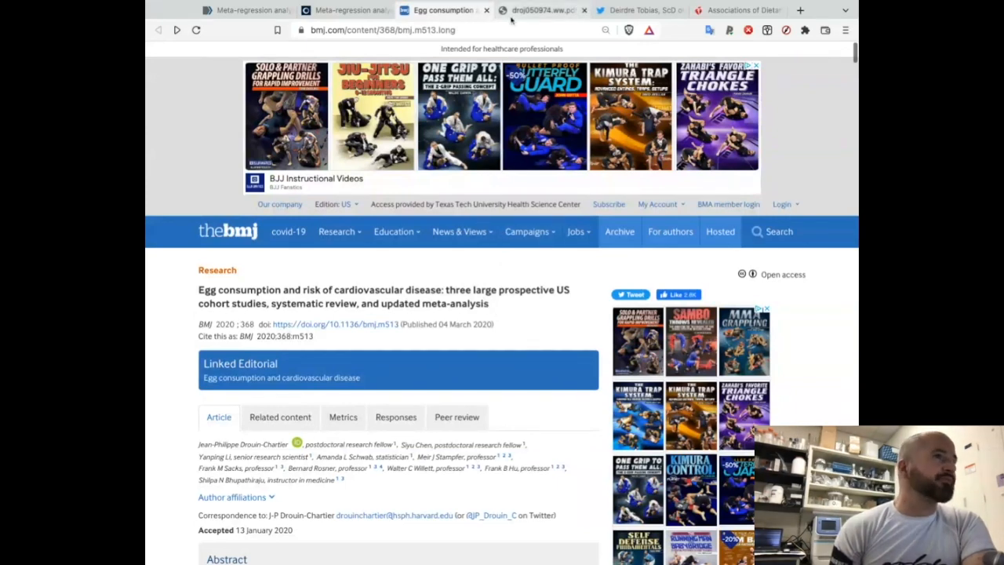
# - Show page 31 of droj050974.ww.pdf, Supplemental Figure 3's egg-replacement hazard ratios
pyautogui.click(541, 9)
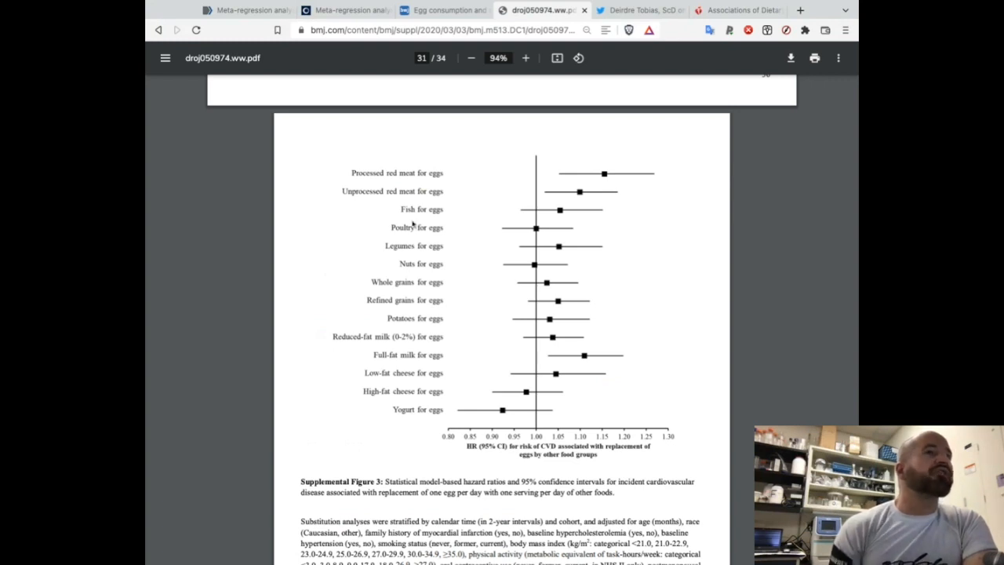
# - Enlarge the Circulation egg meta-analysis's Figure 3 forest plot of study relative risks and weights
pyautogui.click(737, 9)
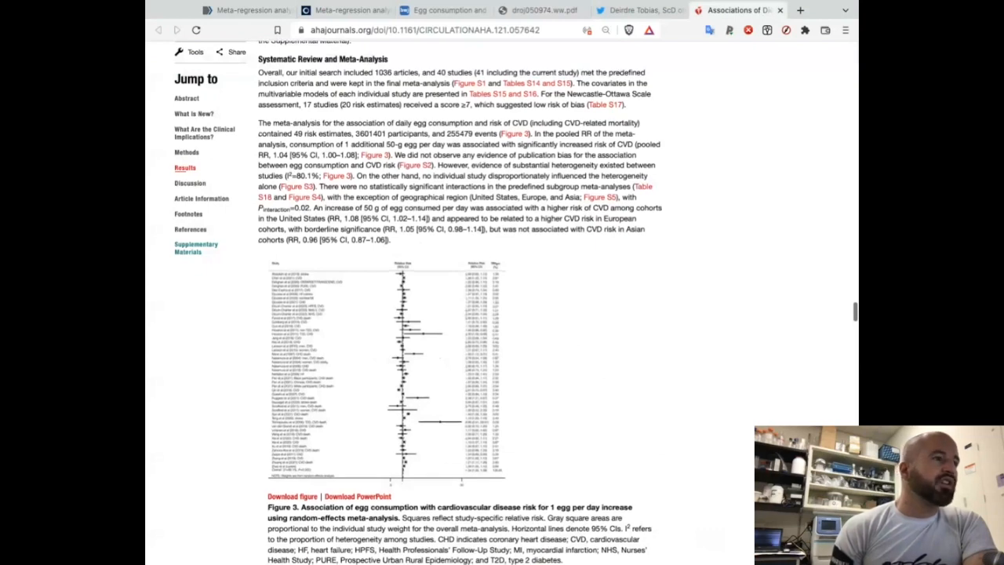
pyautogui.click(381, 368)
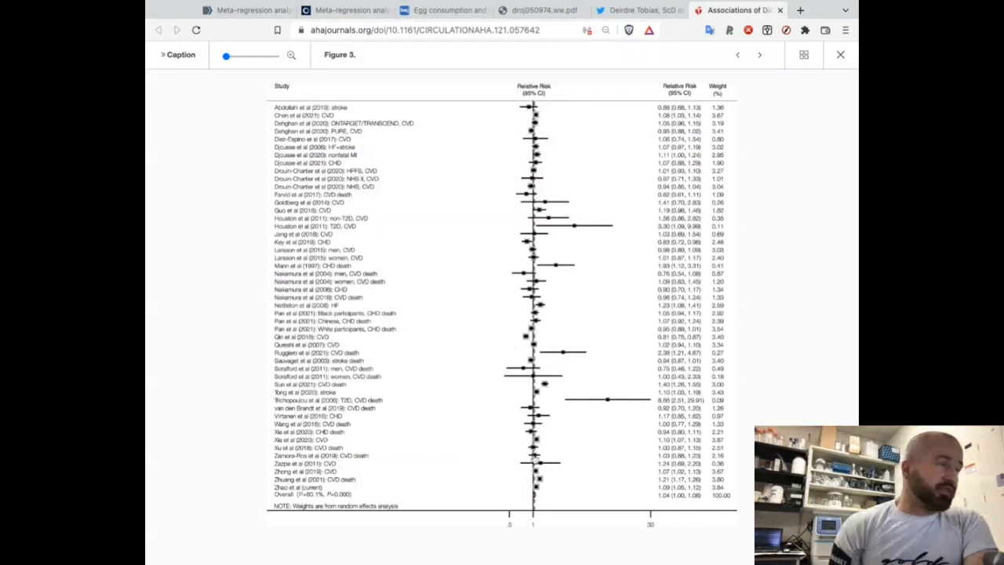
pyautogui.moveTo(539, 485)
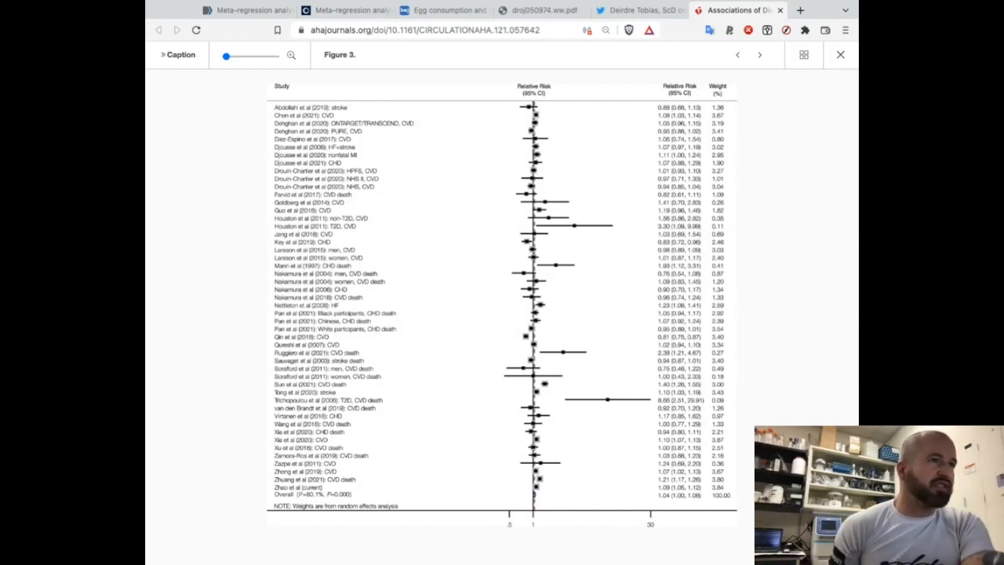
pyautogui.moveTo(555, 440)
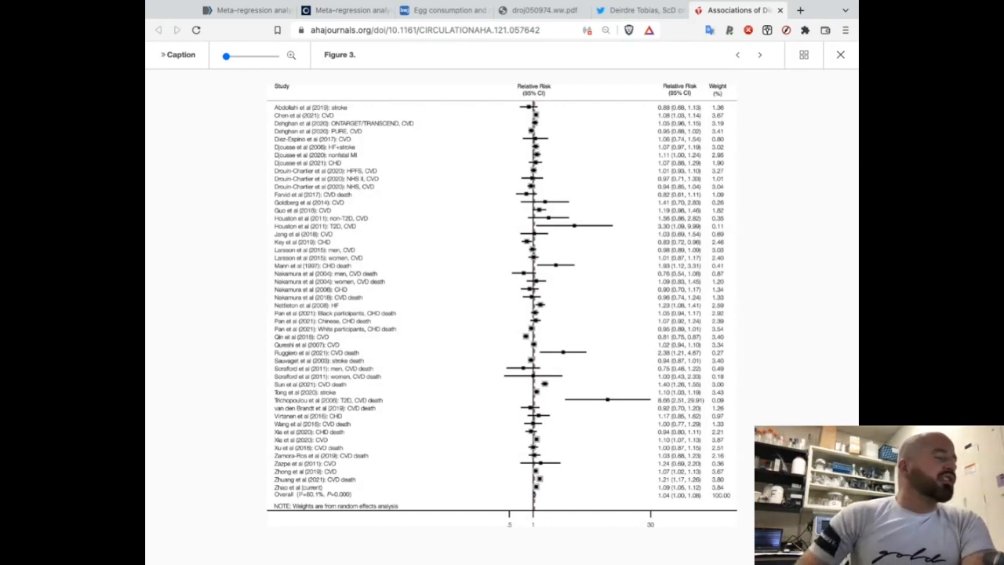
pyautogui.moveTo(390, 423)
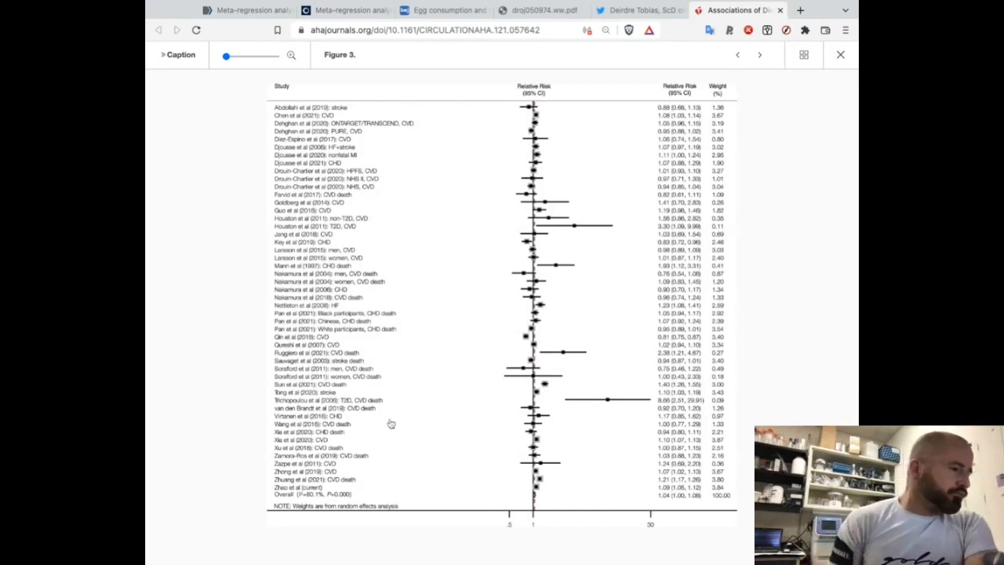